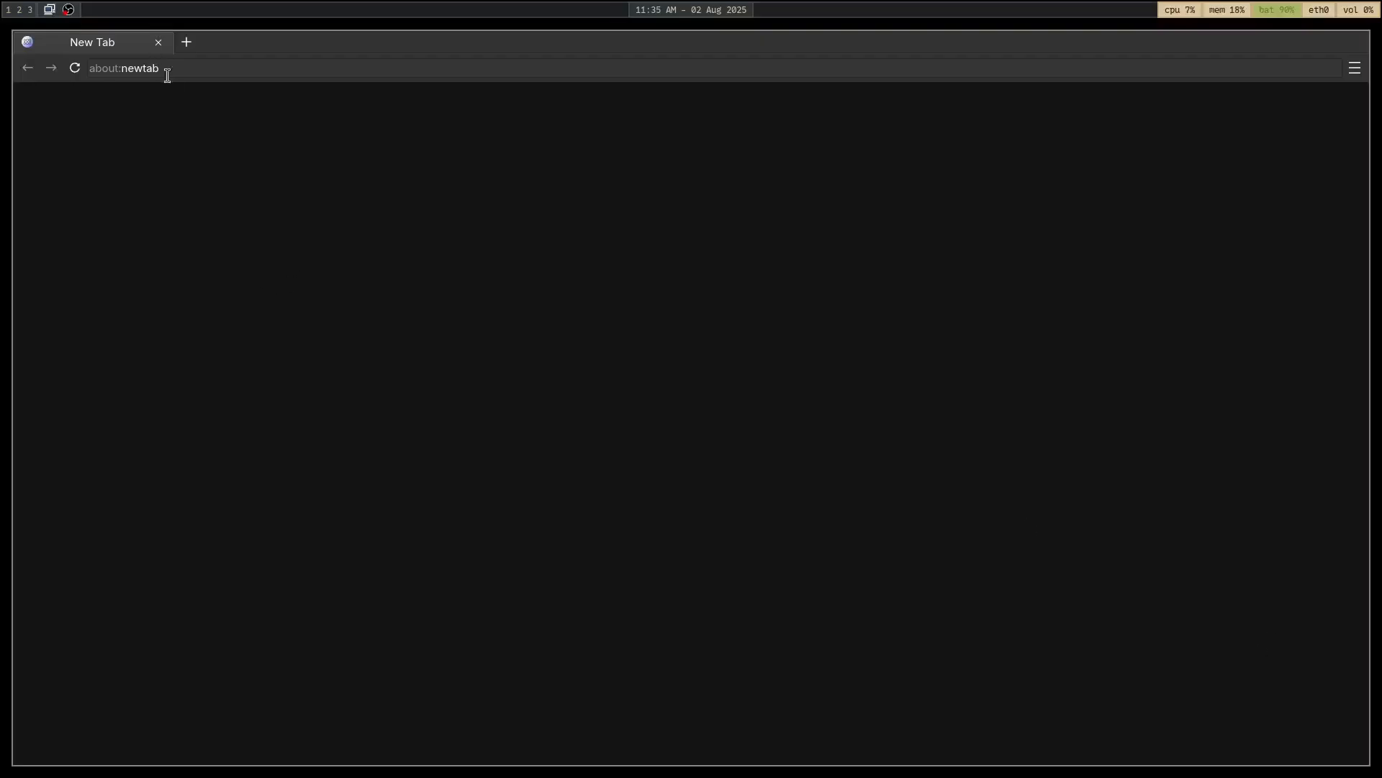
Step: Enter the site address zacoons.co in Ladybird's address bar
{"action": "type", "text": "zacoons.co"}
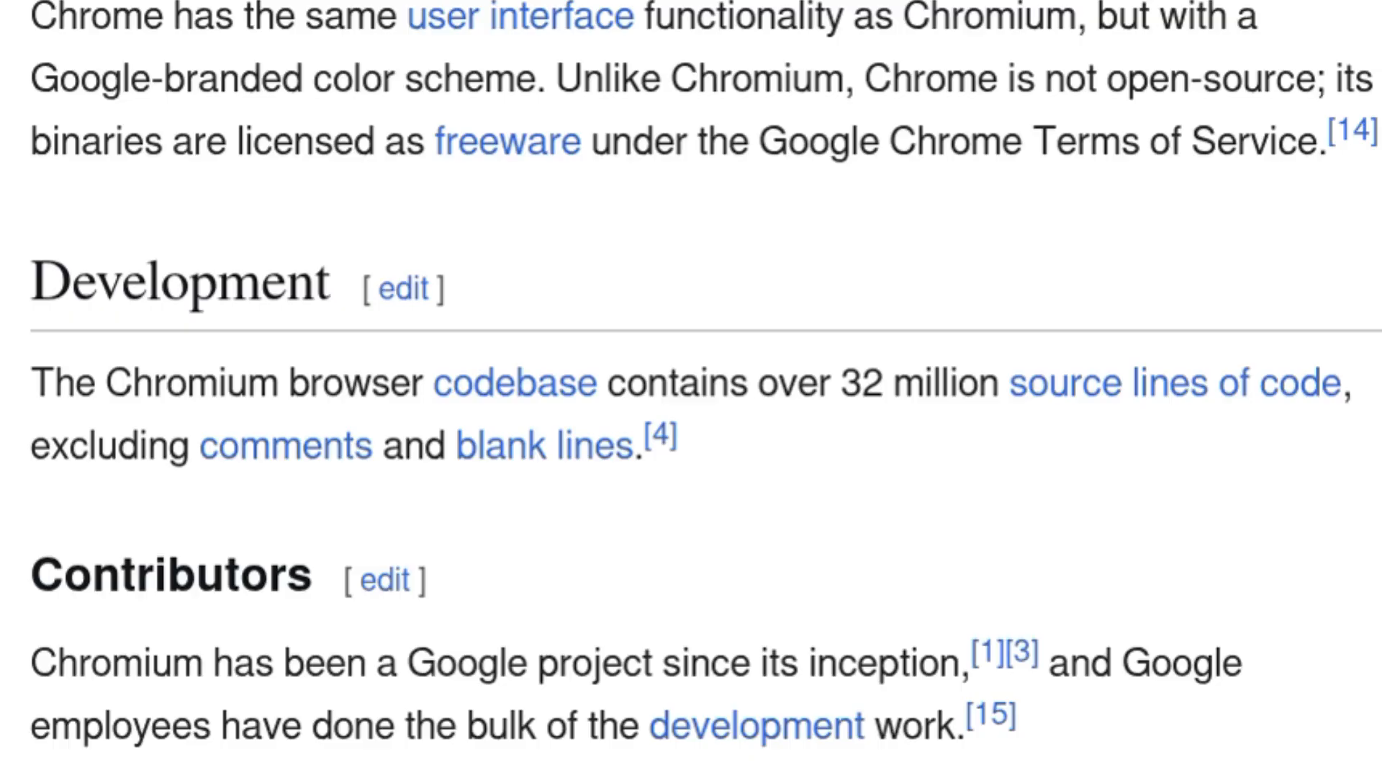
Step: Select a word in the Chromium article, then focus YouTube's empty search box
{"action": "double_click", "coordinate": [792, 384]}
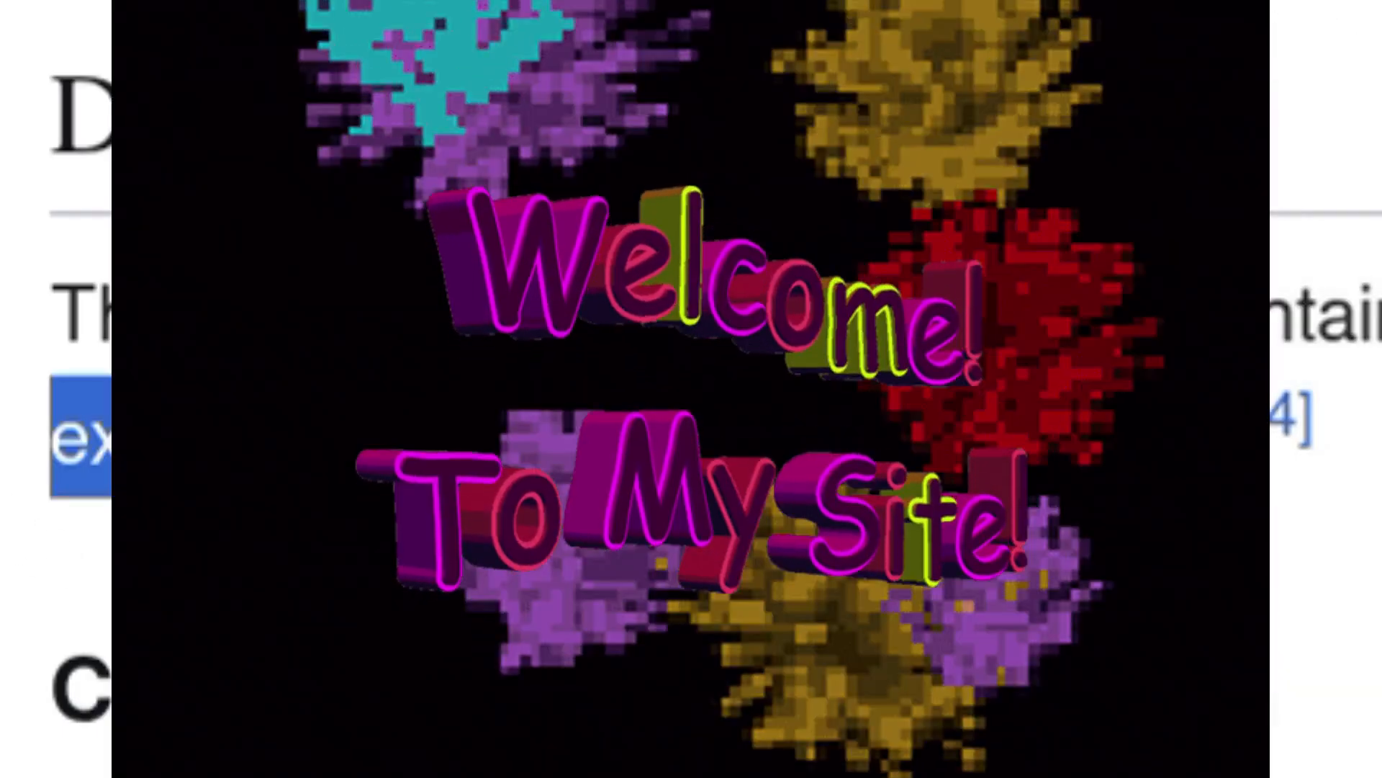
{"action": "left_click", "coordinate": [254, 42]}
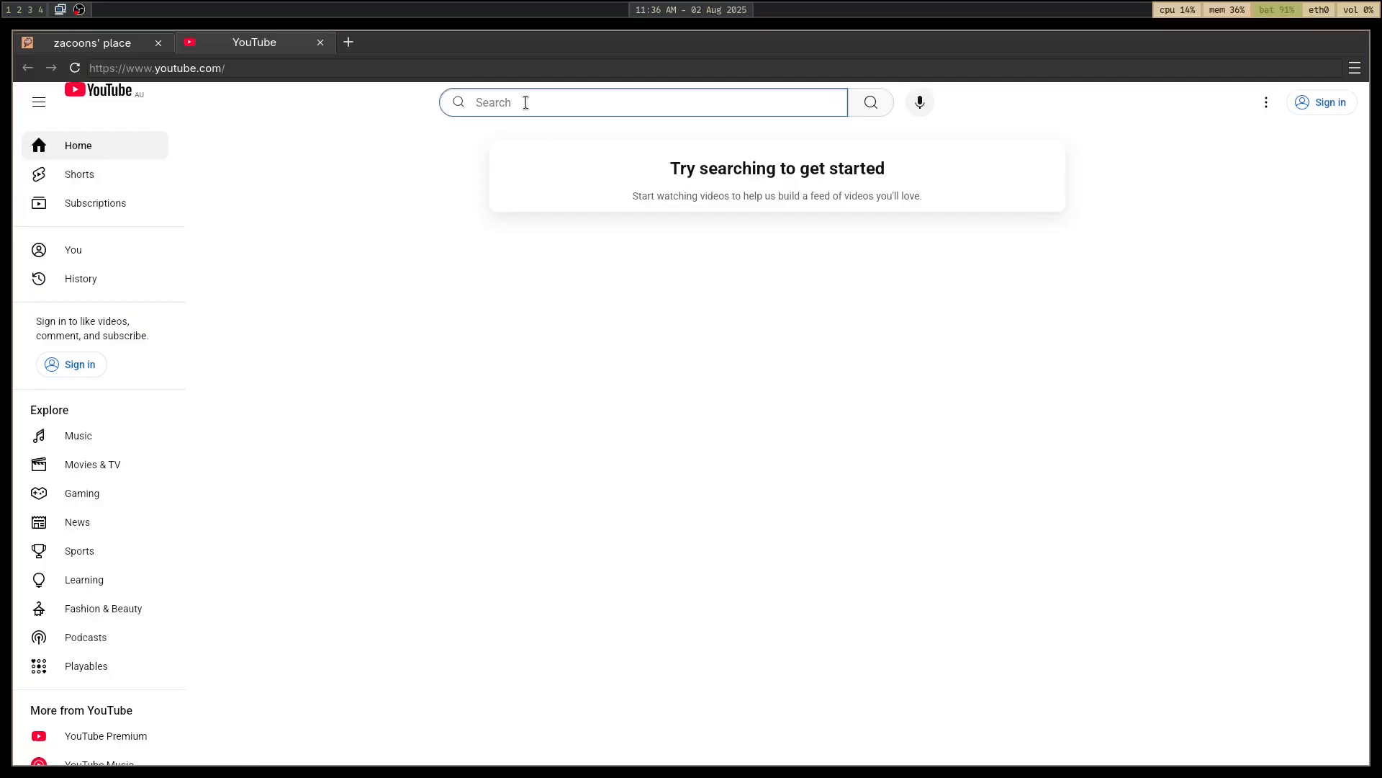
Step: Type the letter 'a' into the YouTube search field
{"action": "type", "text": "a"}
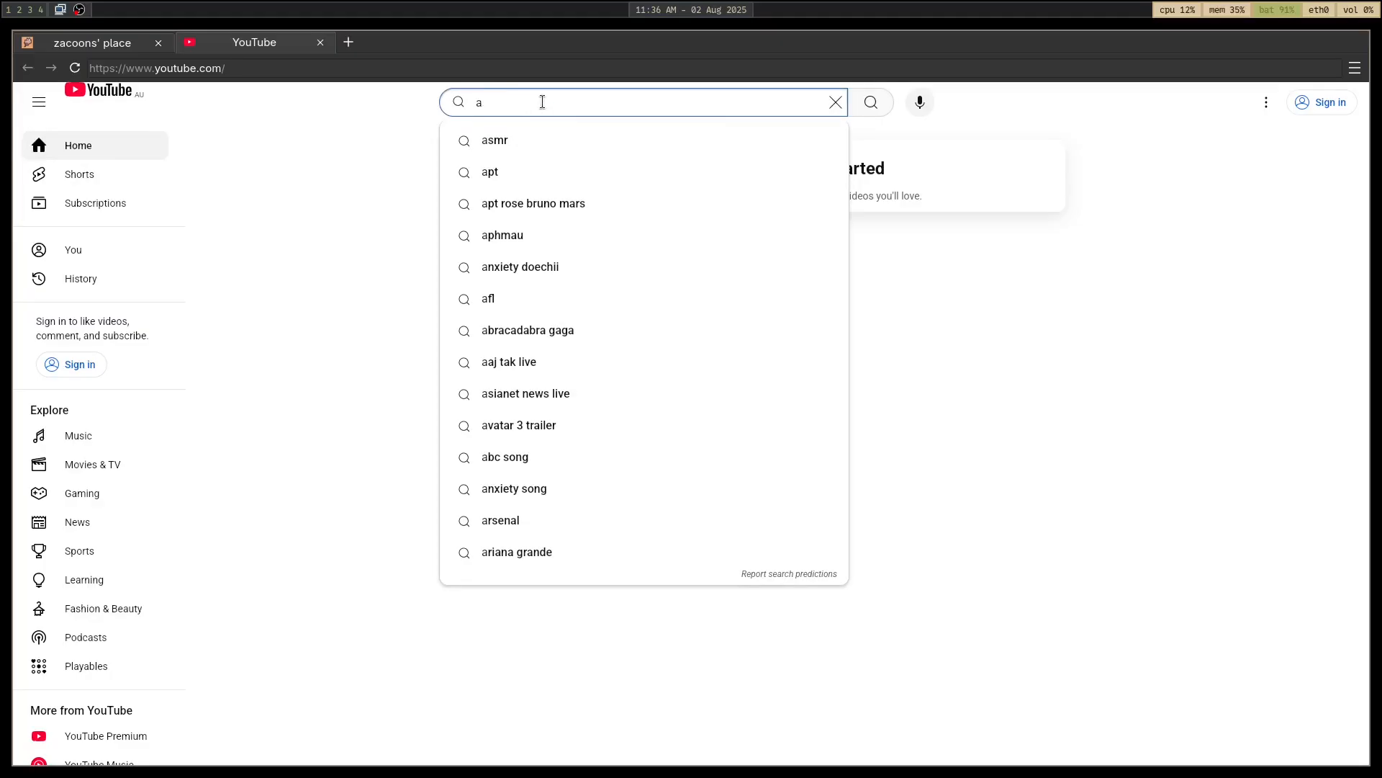
{"action": "type", "text": "a"}
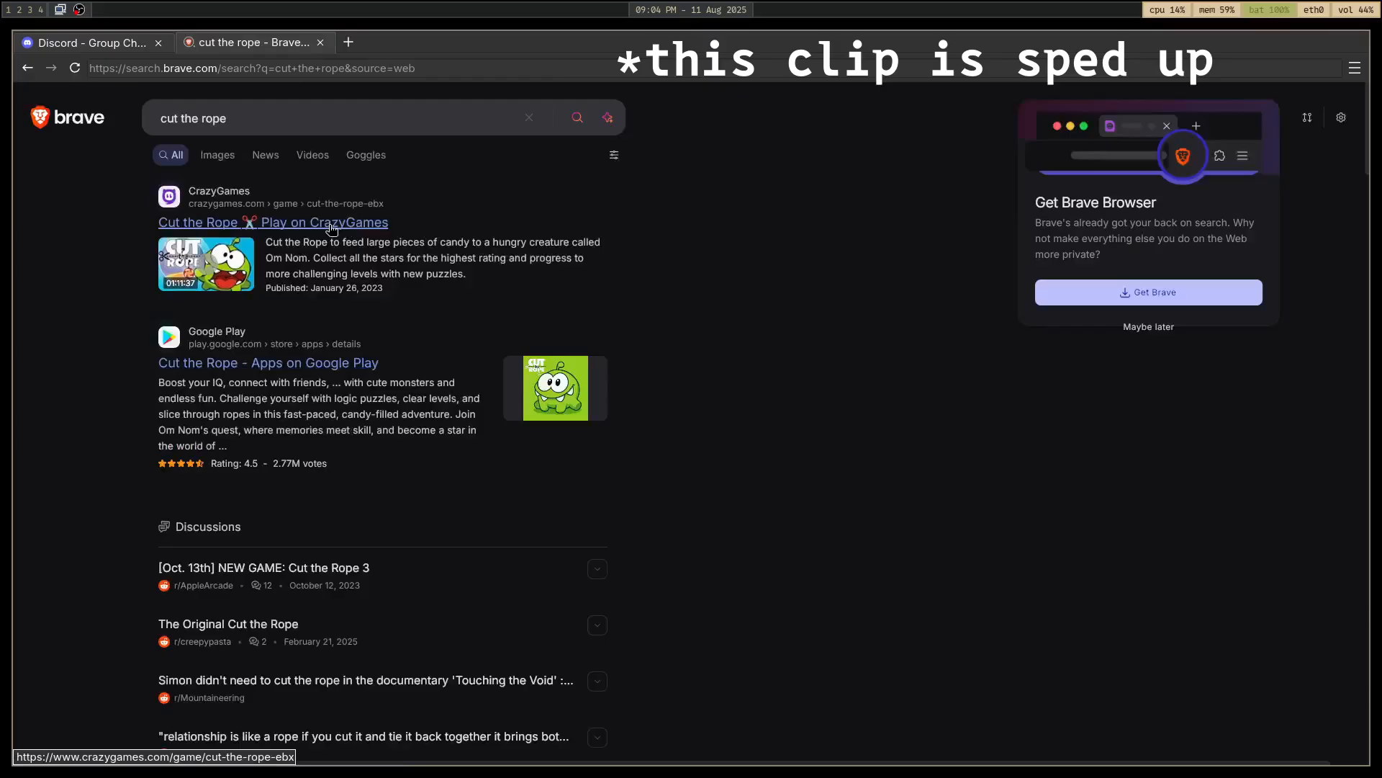
Step: Open the Cut the Rope result on CrazyGames and start the game
{"action": "left_click", "coordinate": [273, 221]}
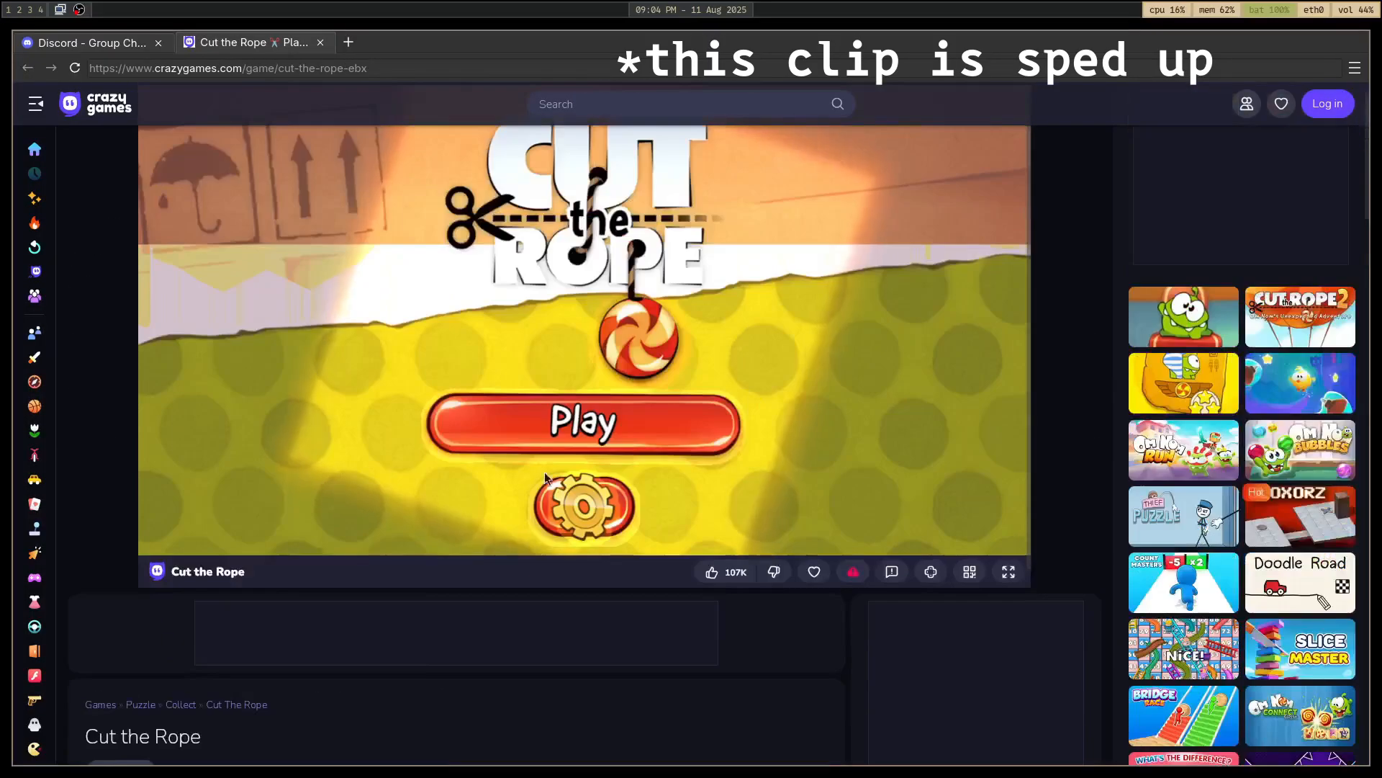
{"action": "left_click", "coordinate": [581, 420]}
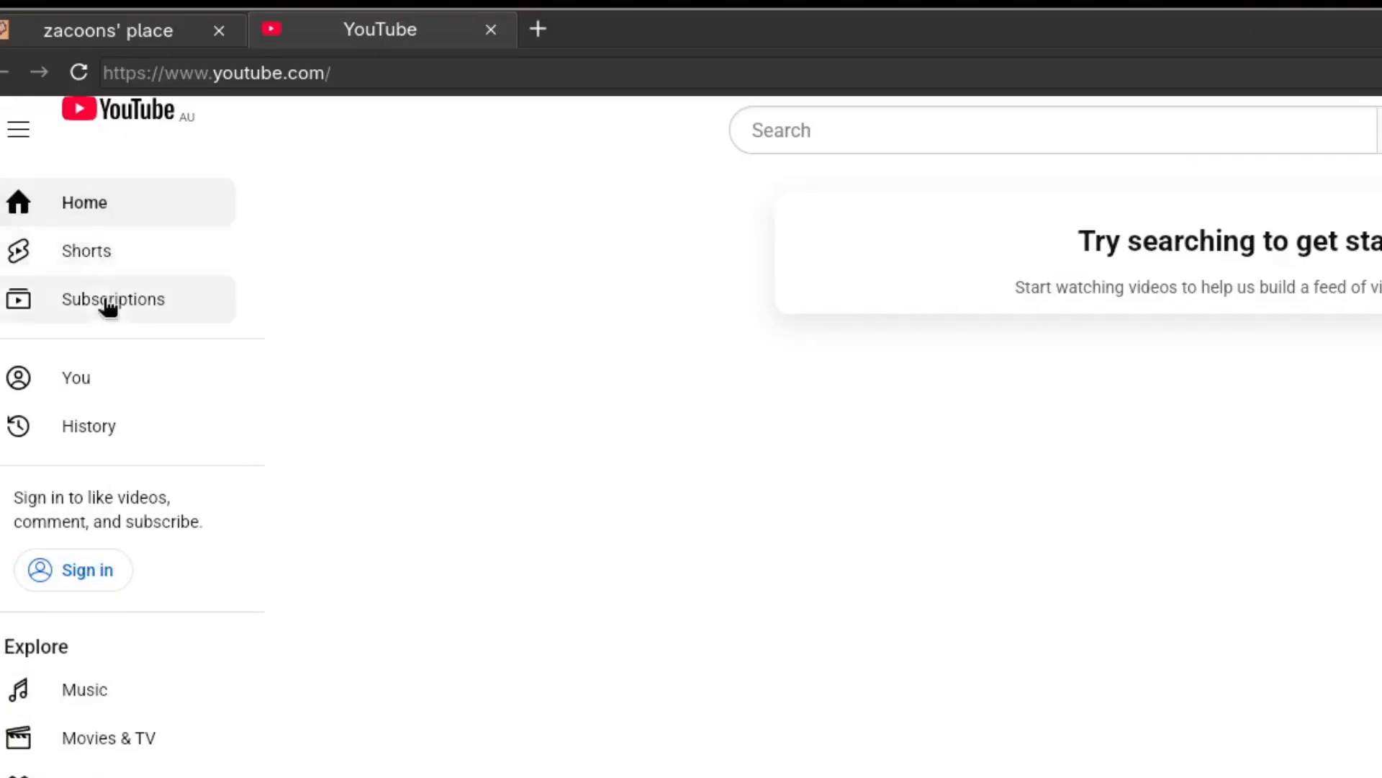
Step: Type 'a' again into the YouTube search box
{"action": "type", "text": "a"}
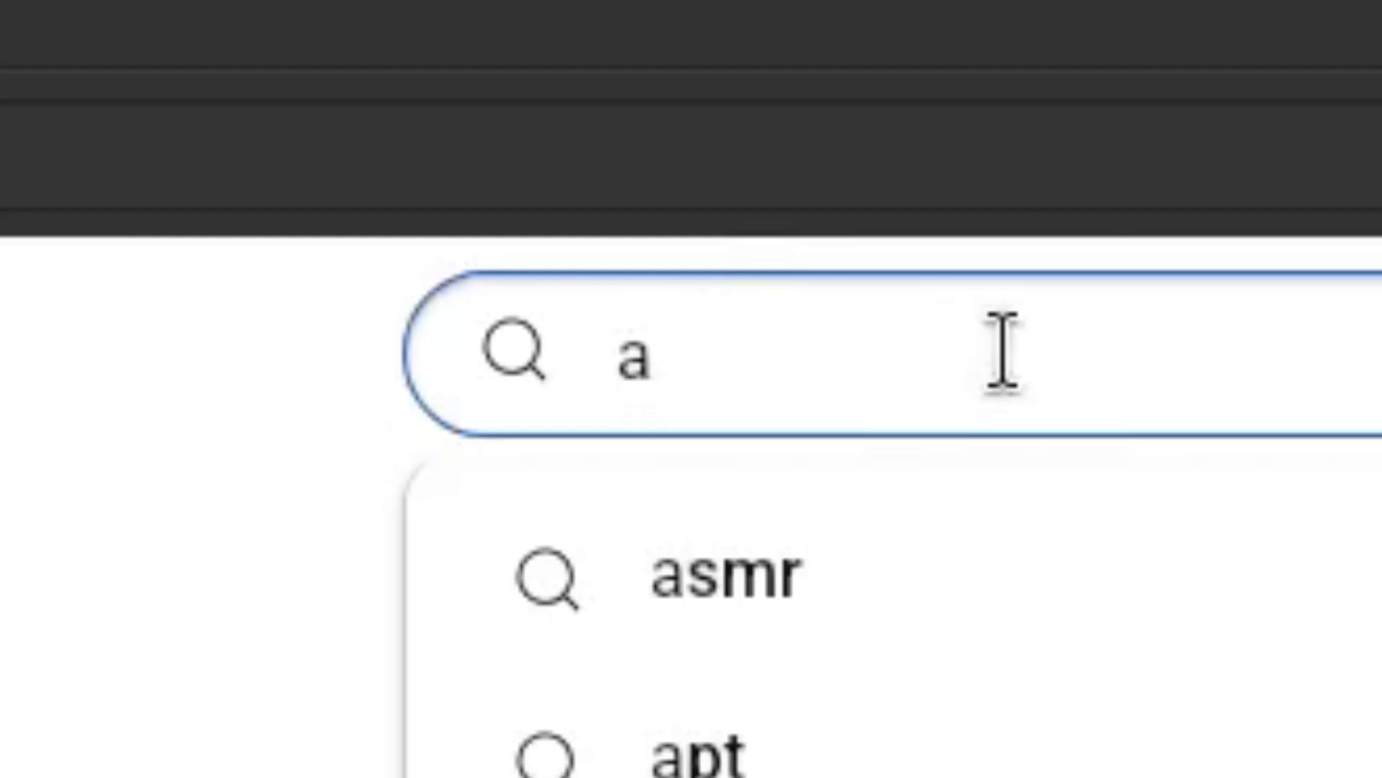
{"action": "type", "text": "a"}
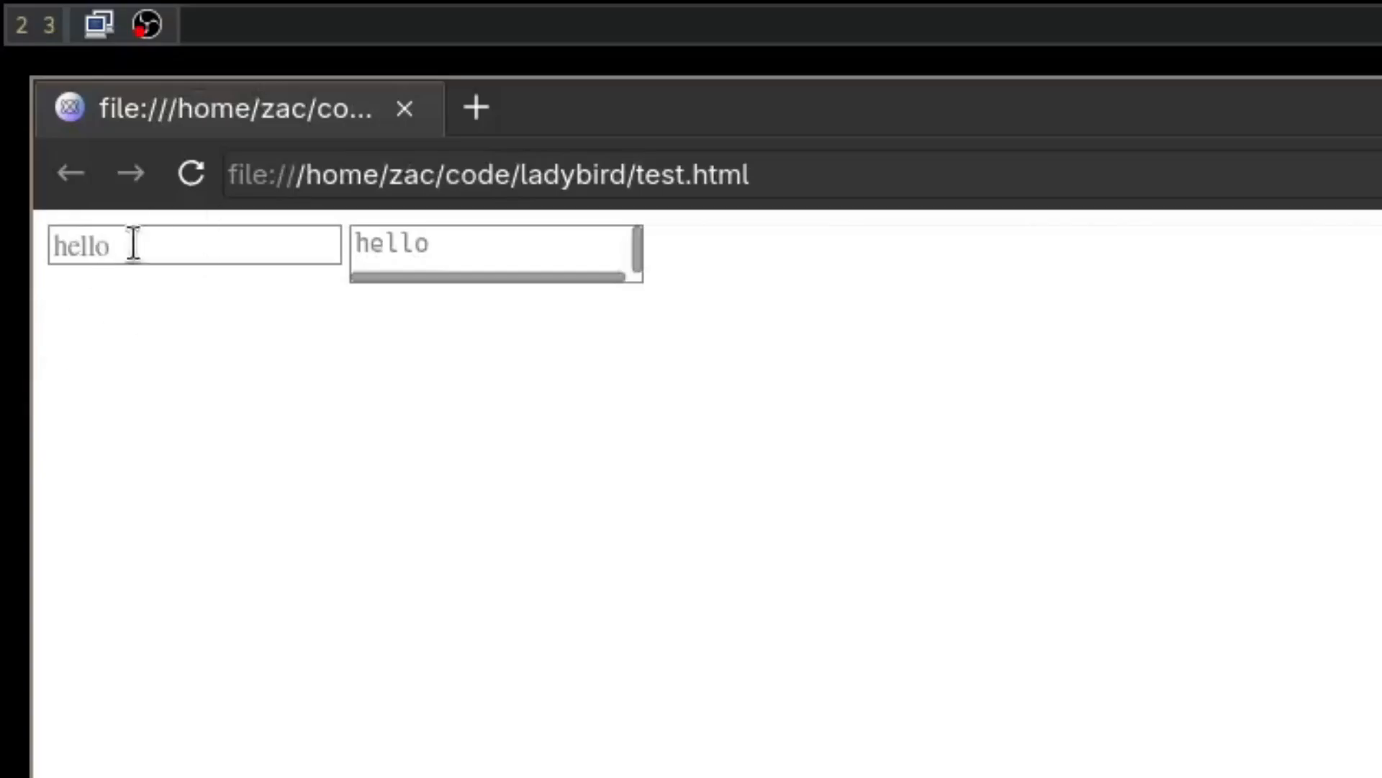
Step: Focus the empty hello-placeholder input box on test.html to check for a caret
{"action": "left_click", "coordinate": [132, 245]}
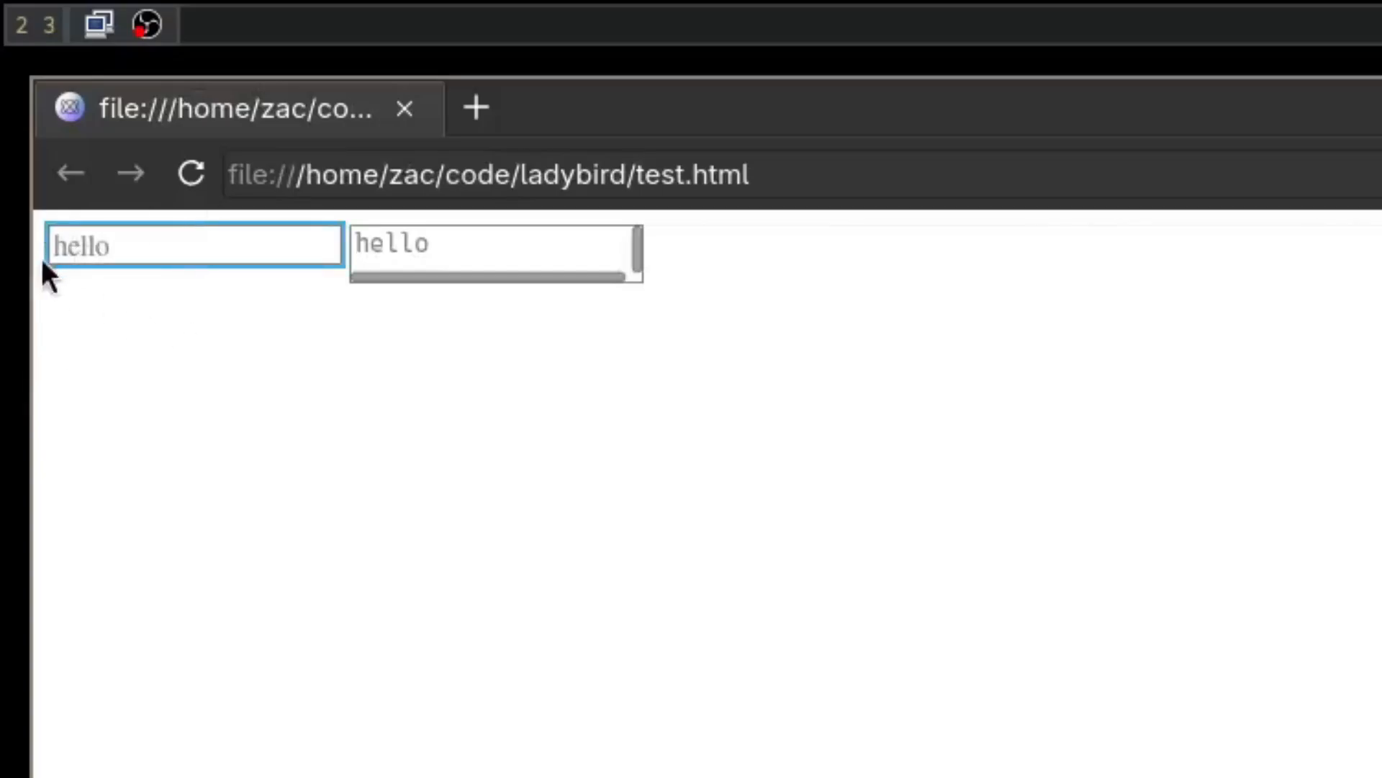
{"action": "mouse_move", "coordinate": [159, 397]}
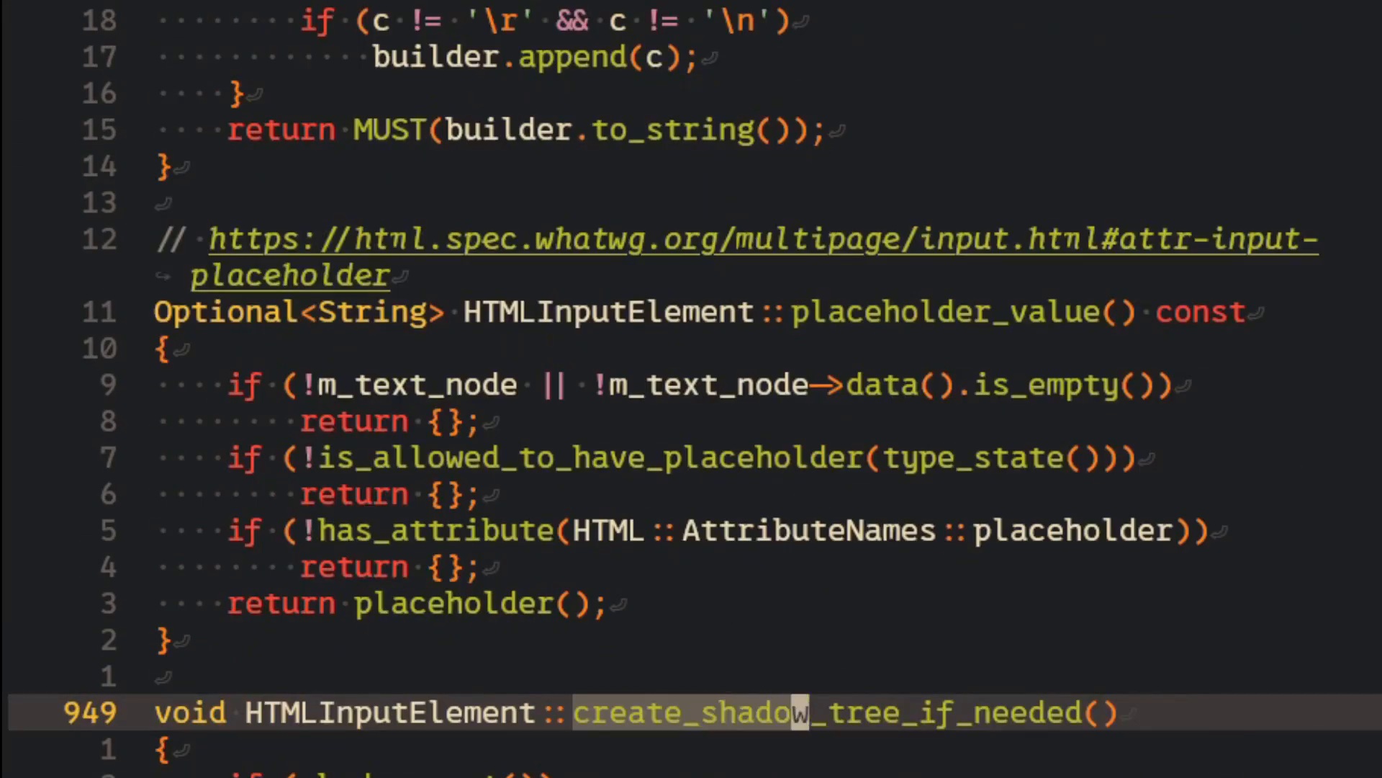
{"action": "scroll", "scroll_direction": "down", "scroll_amount": 3}
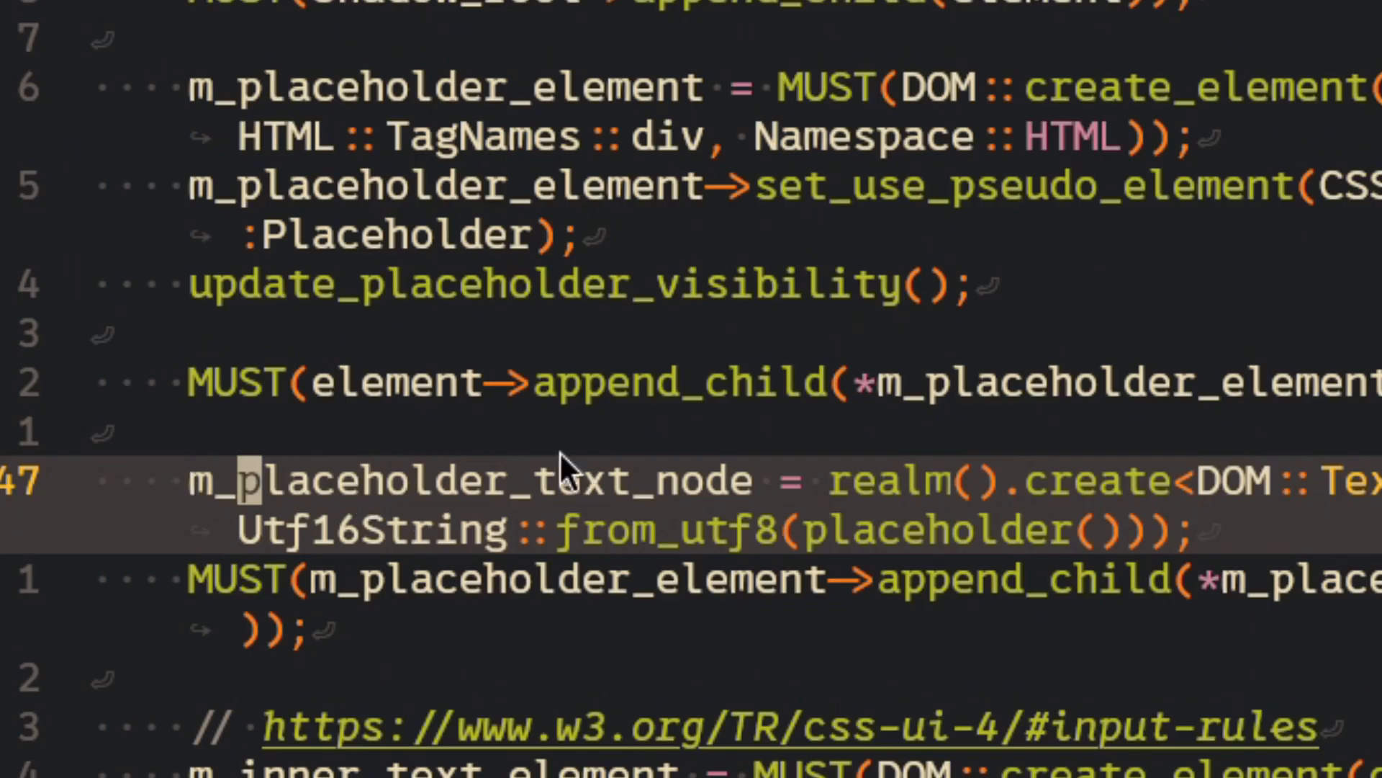
{"action": "scroll", "scroll_direction": "down", "scroll_amount": 3}
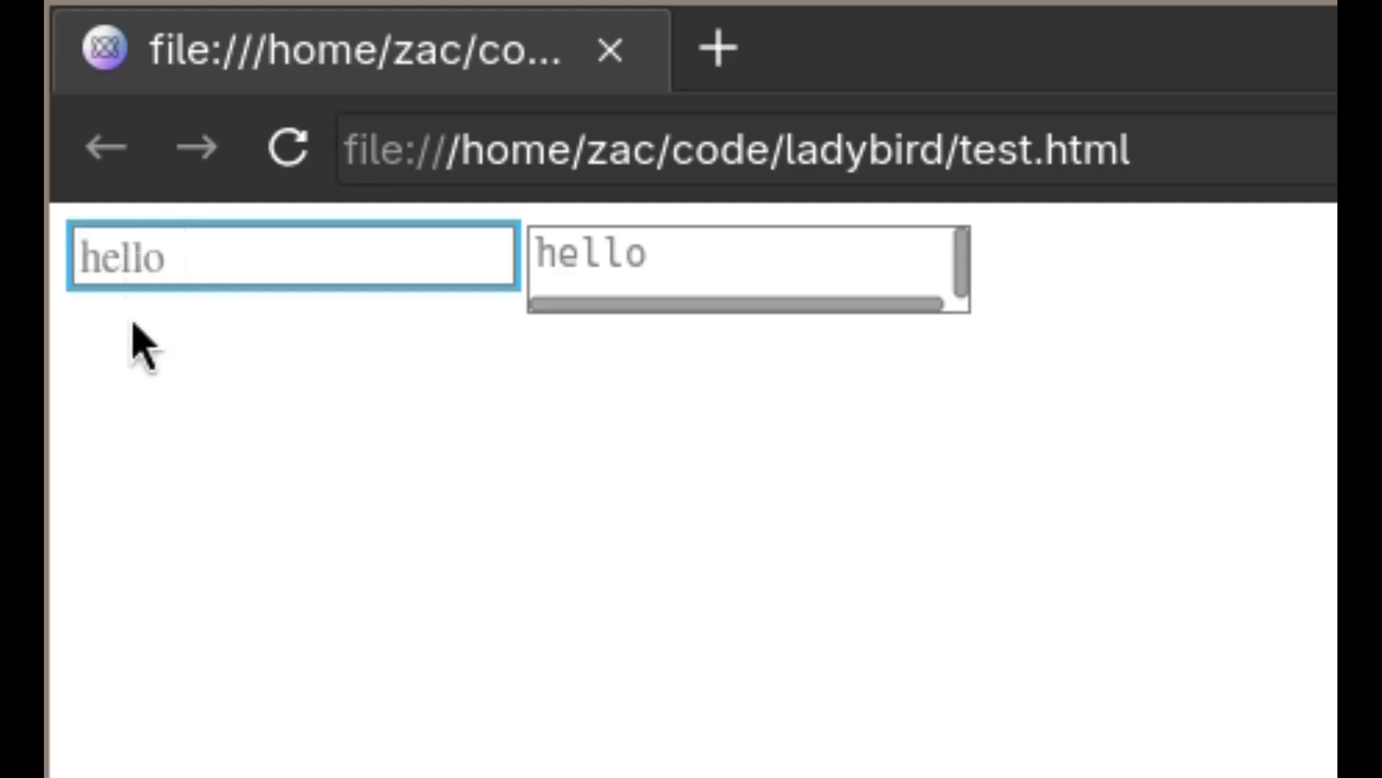
Step: Focus the test-page textarea and type 'aa', then 'hello'
{"action": "left_click", "coordinate": [750, 256]}
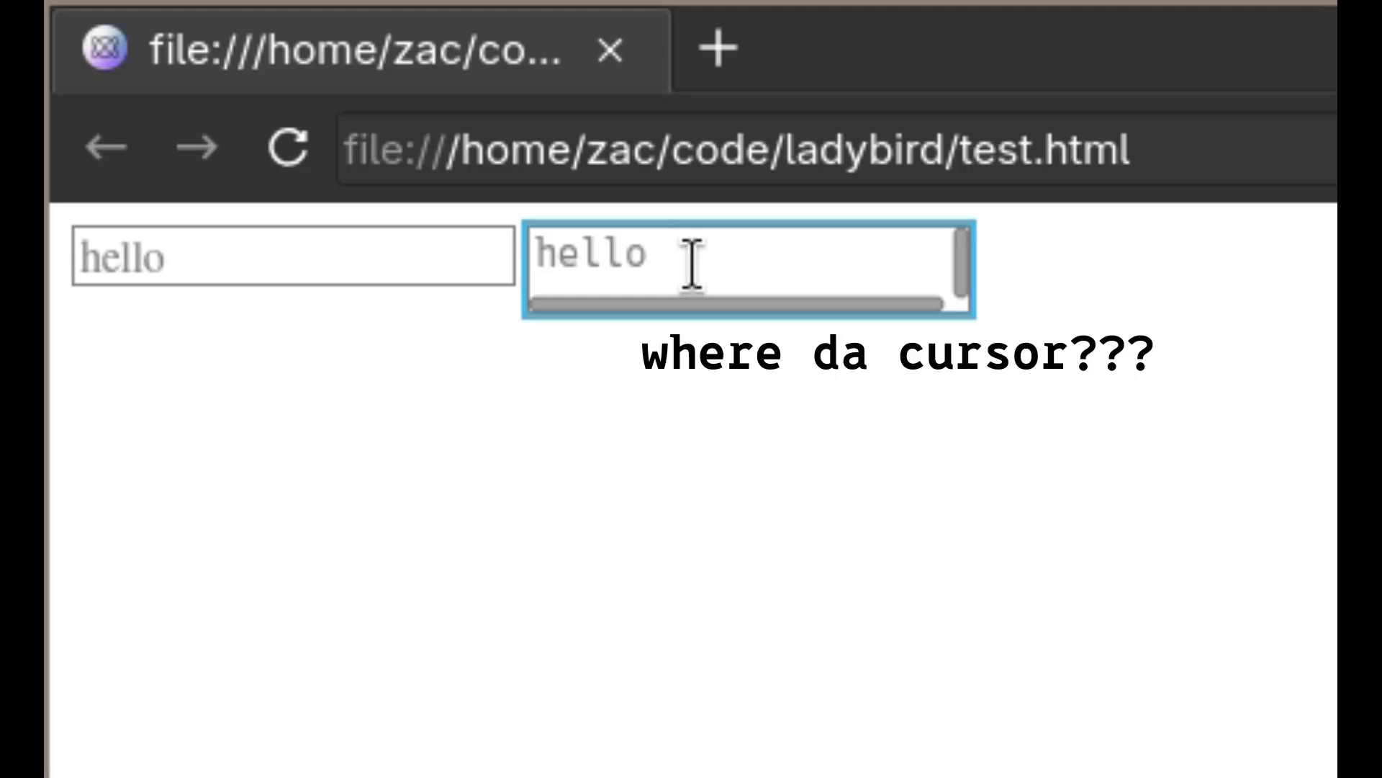
{"action": "type", "text": "aa"}
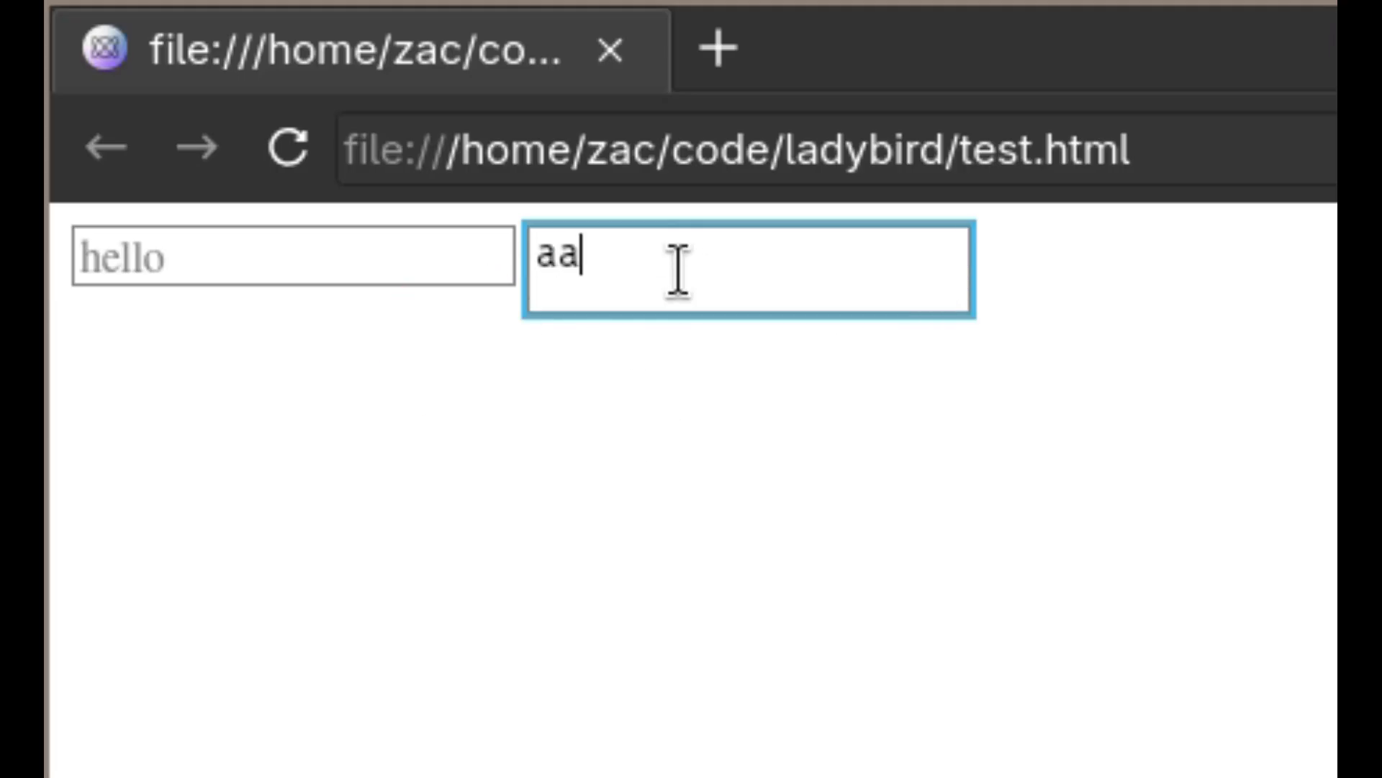
{"action": "type", "text": "hello"}
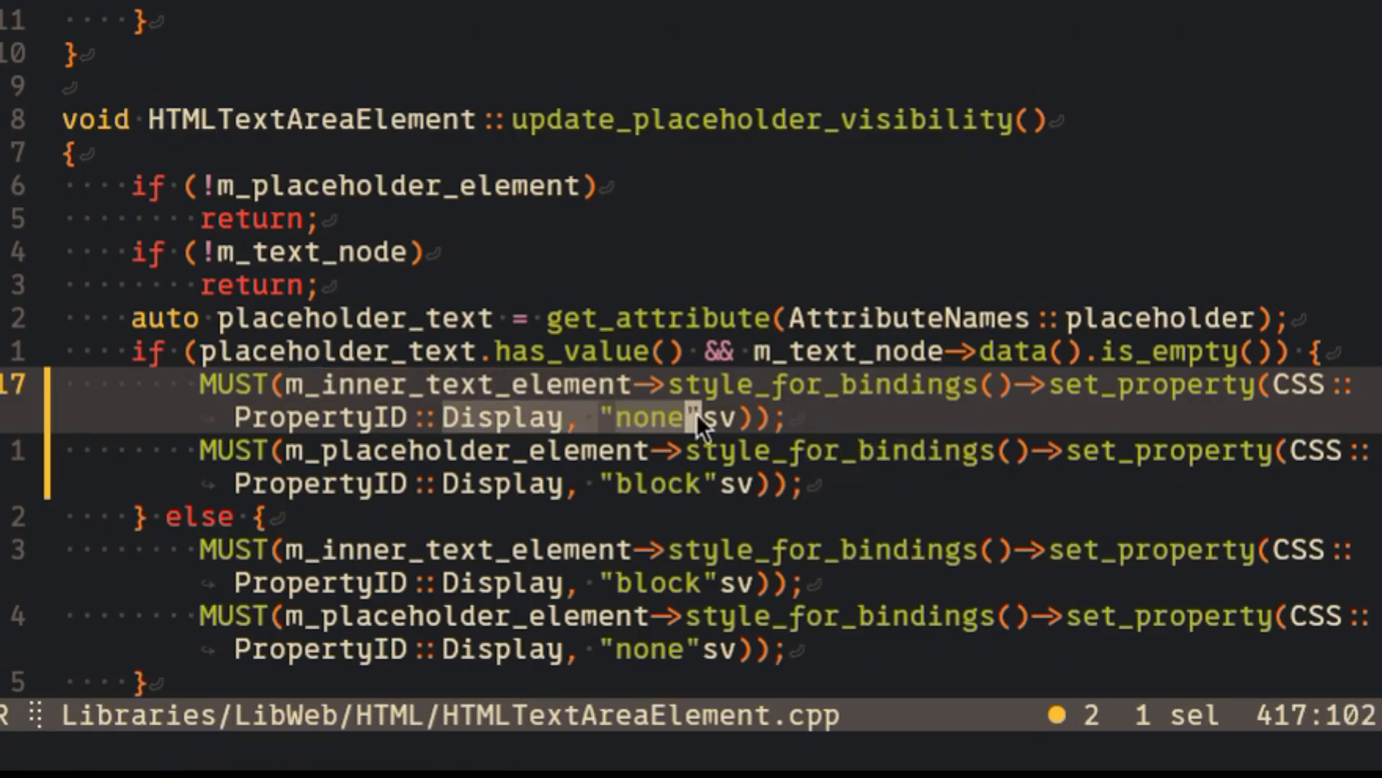
Step: Set the inner text element's display to 'inline' in update_placeholder_visibility
{"action": "type", "text": "inl"}
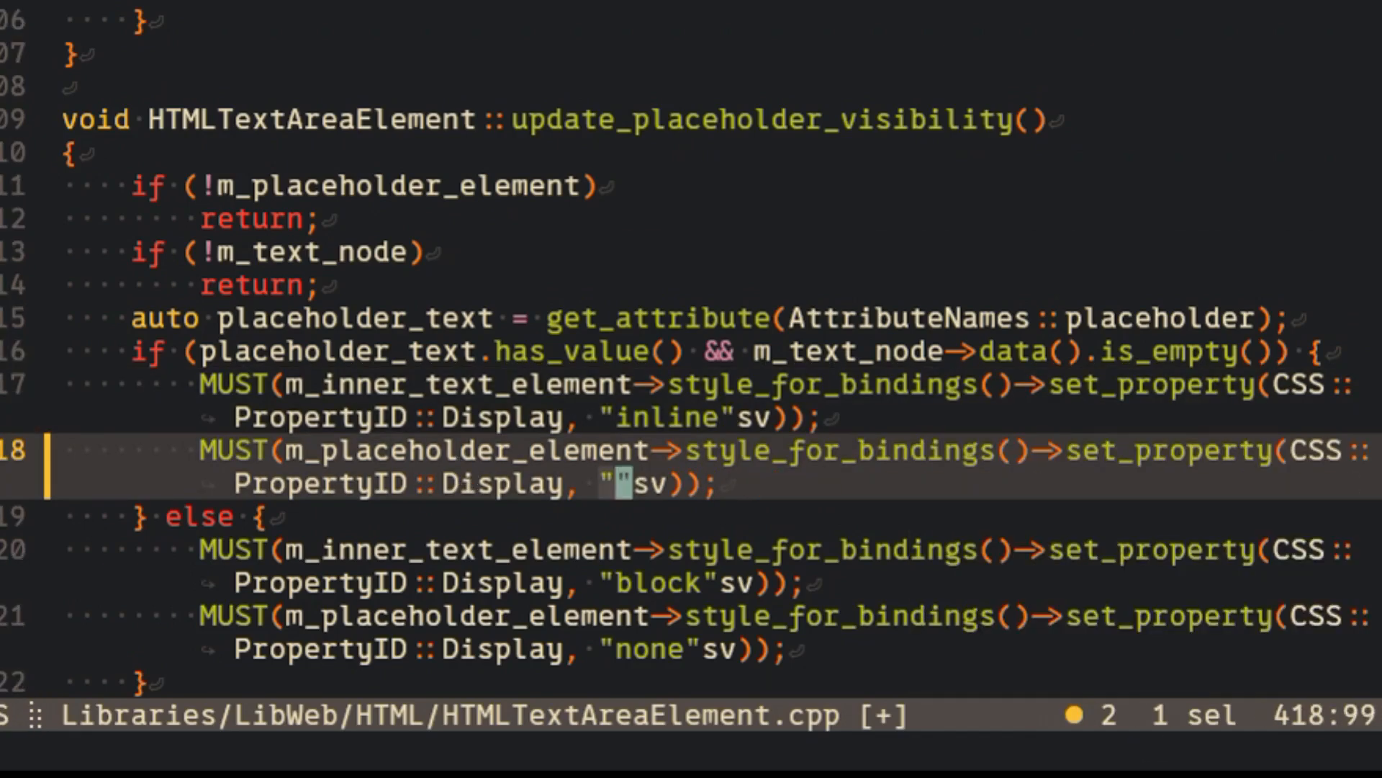
{"action": "type", "text": "inline"}
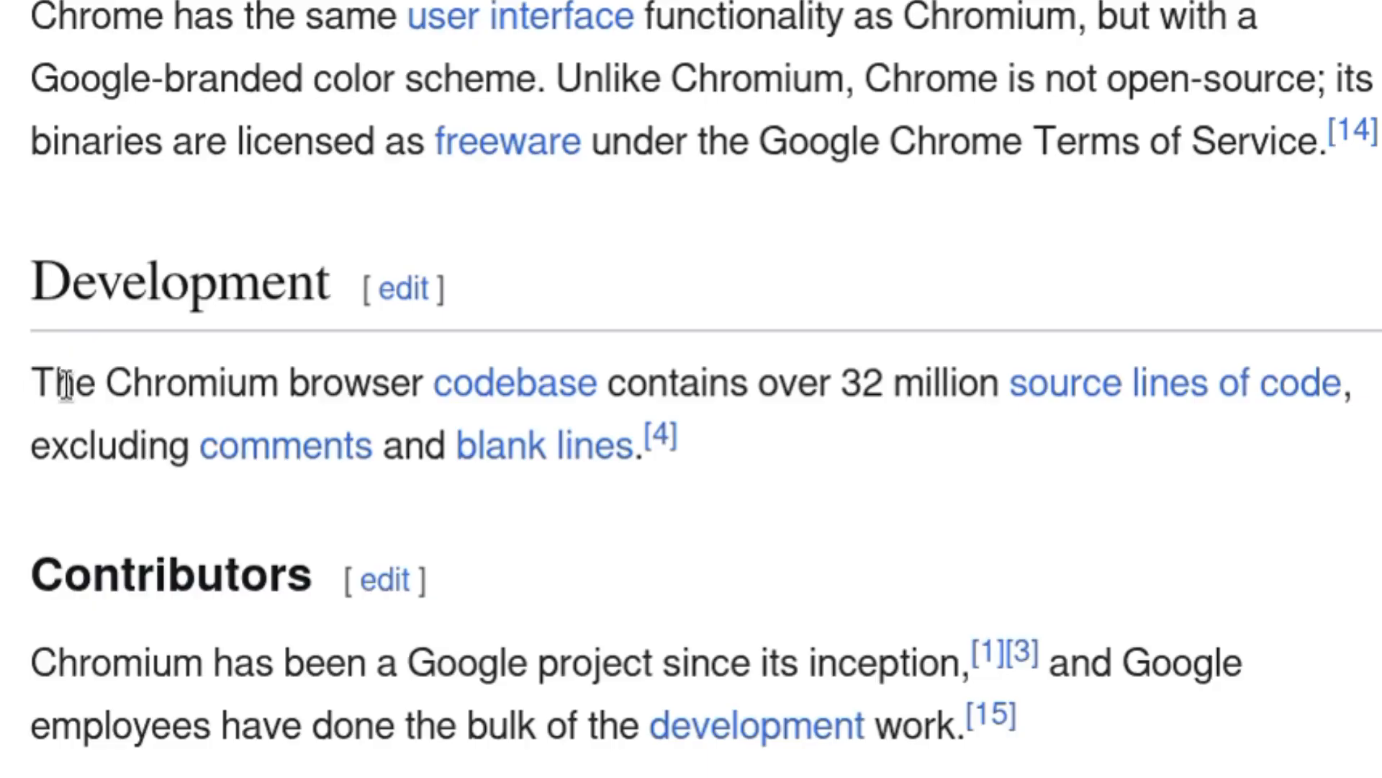
{"action": "double_click", "coordinate": [792, 382]}
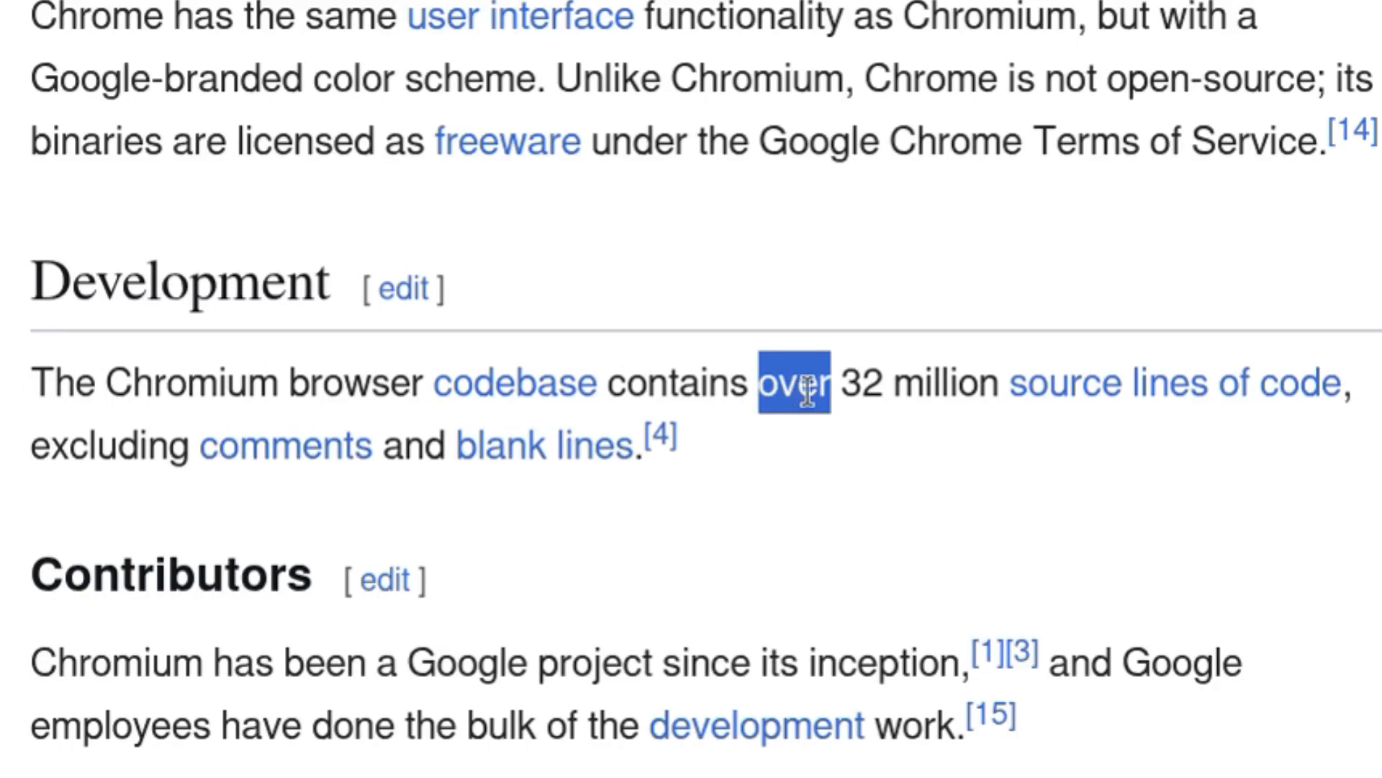